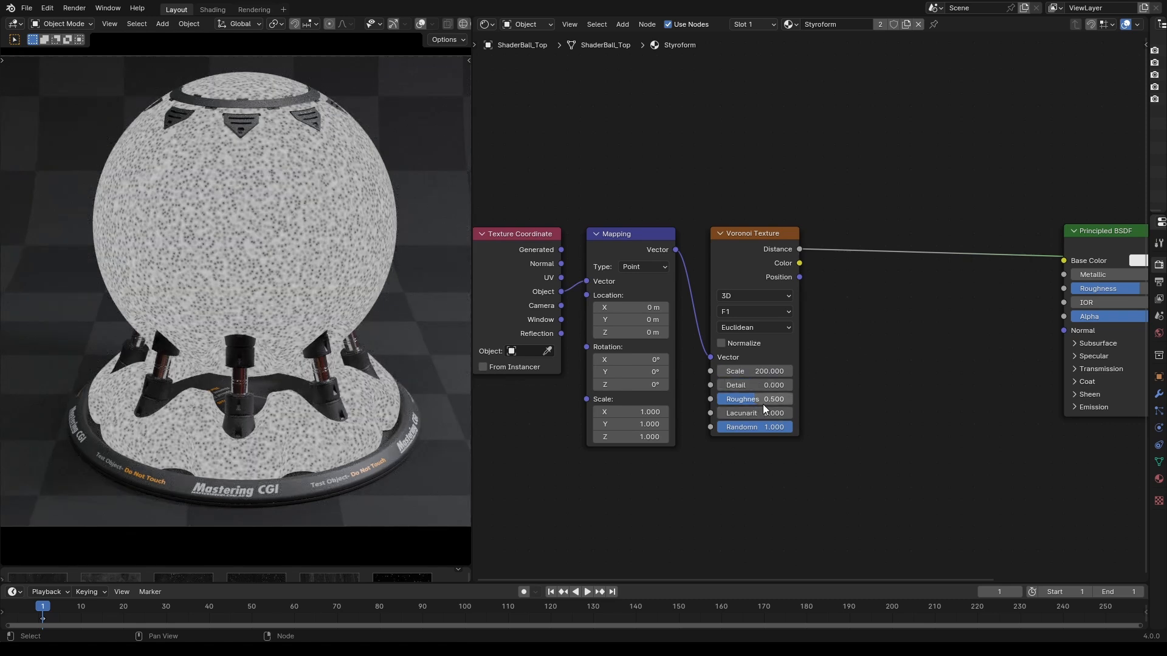
Lower the Voronoi Texture Randomness to 0.7.
double_click(753, 427)
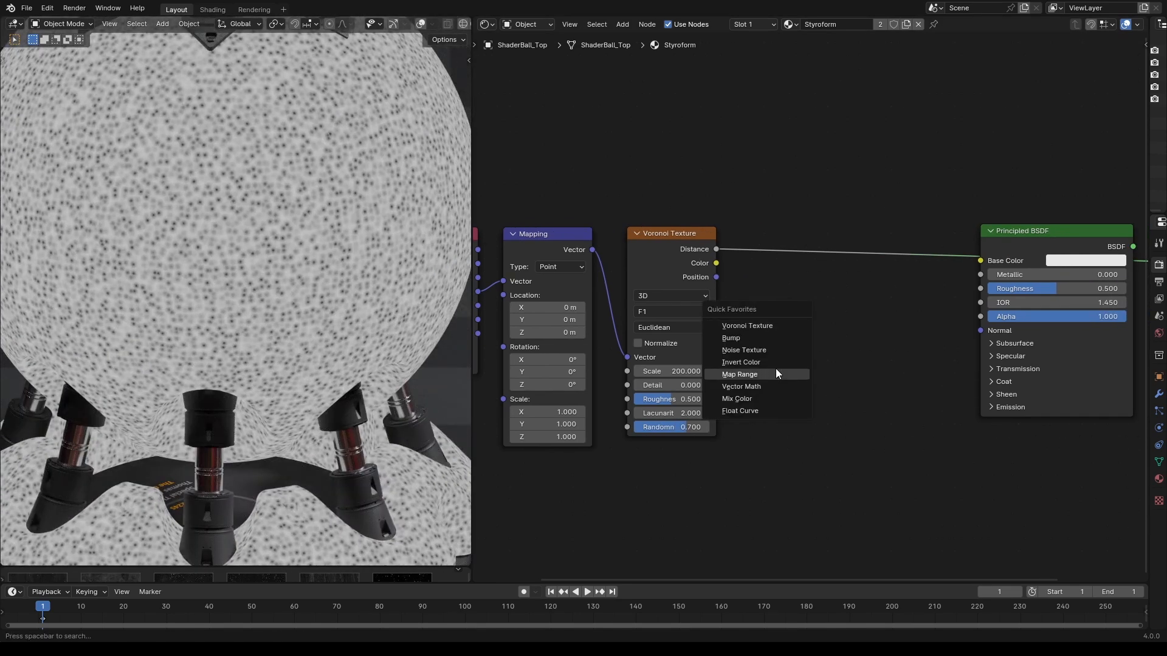
Add a Bump node from the Voronoi distance into the BSDF normal, distance 0.005.
left_click(731, 338)
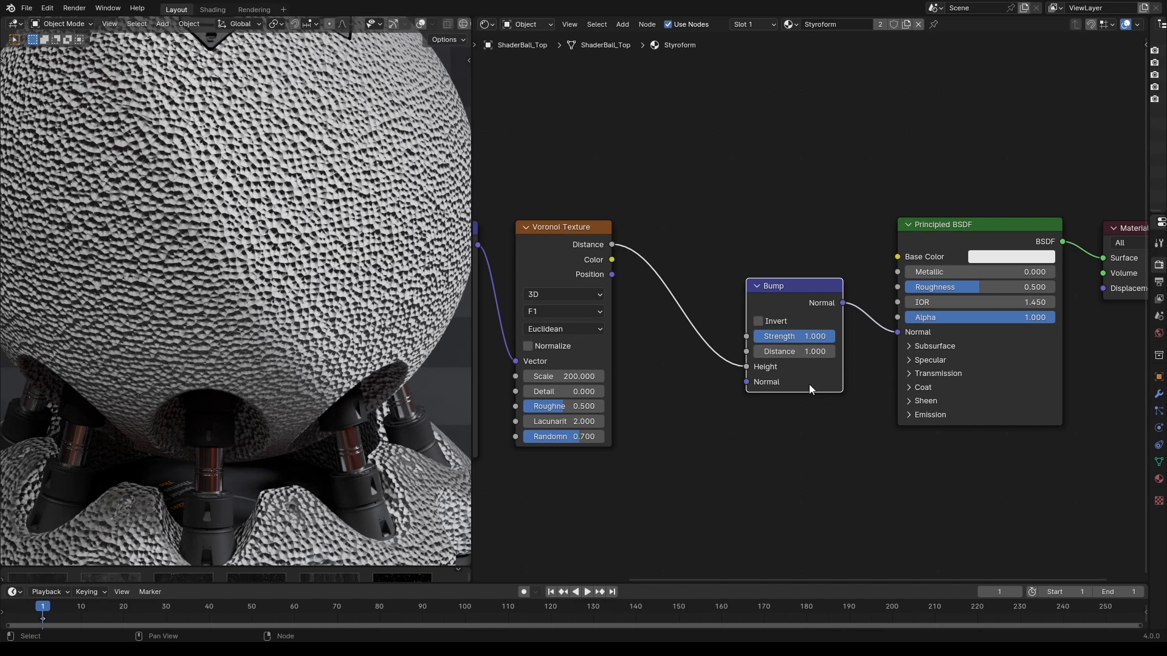
double_click(793, 351)
type("0.005")
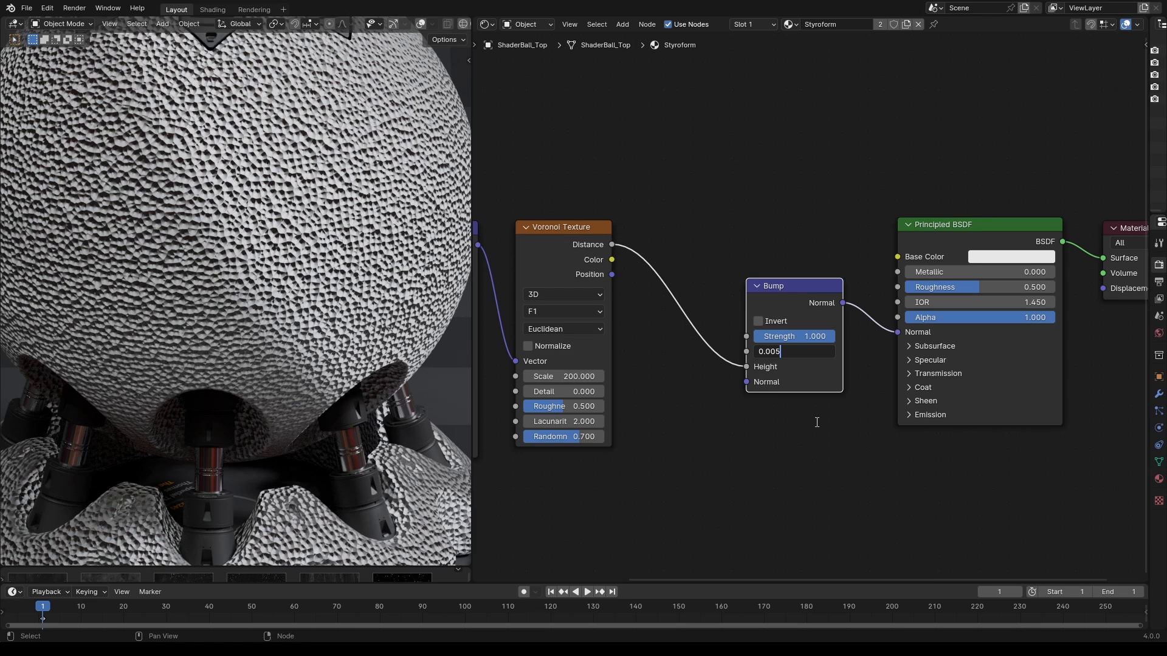
key("Return")
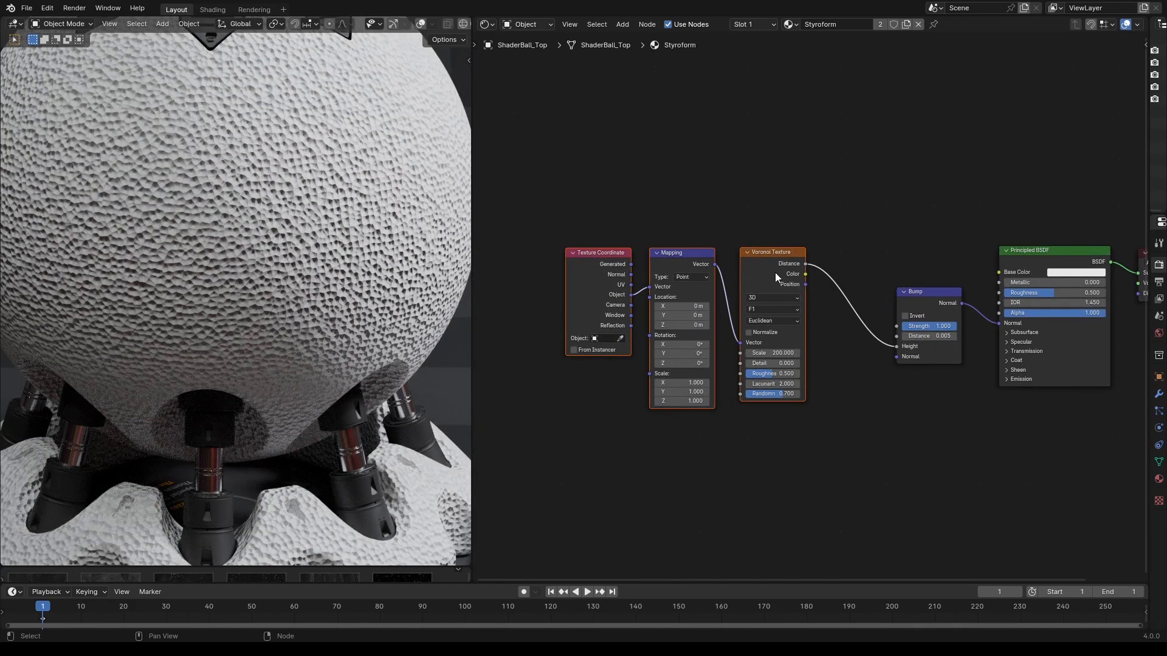
Insert an Invert Color node and a Float Curve after the Voronoi distance output.
key("Q")
type("Inv")
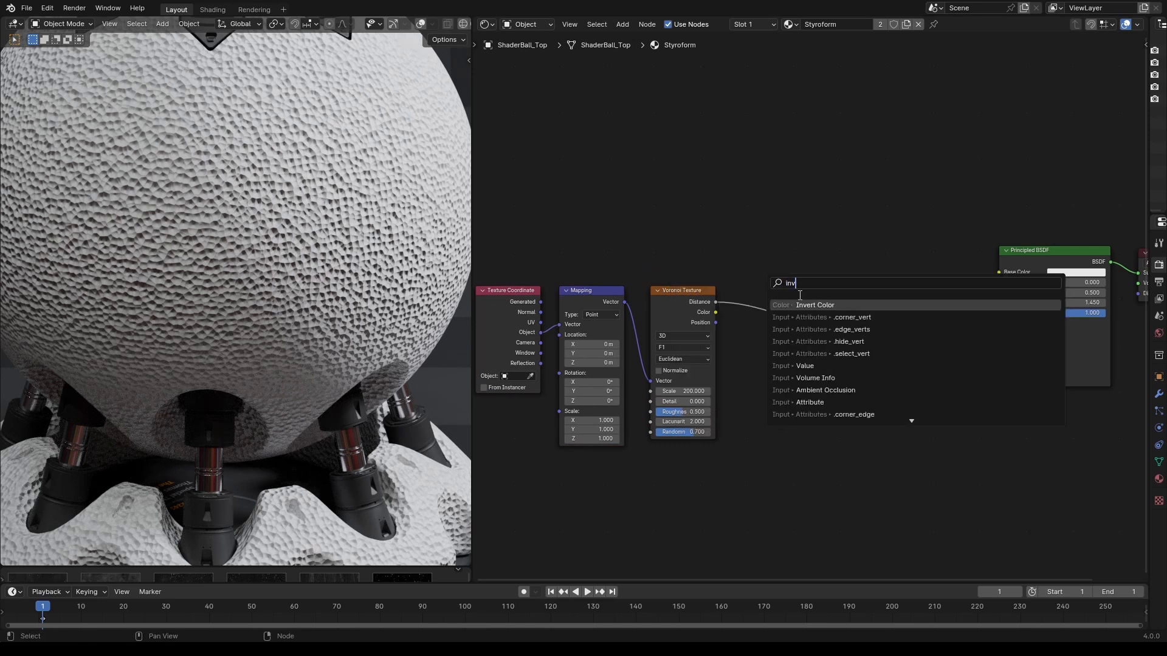
left_click(813, 305)
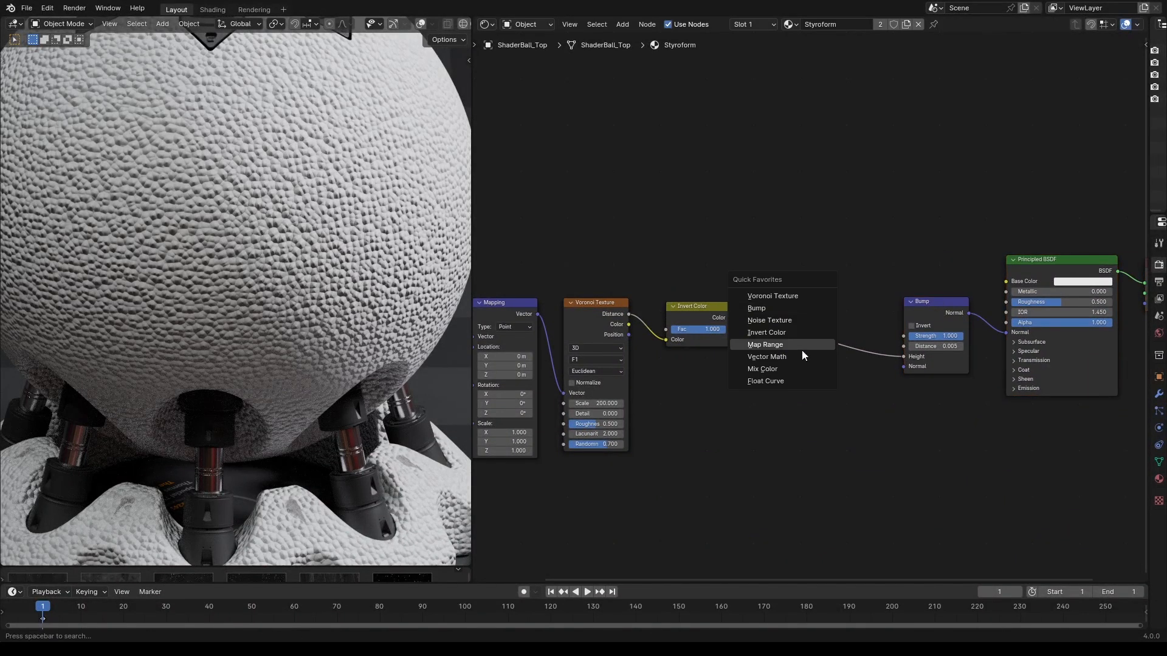
left_click(764, 380)
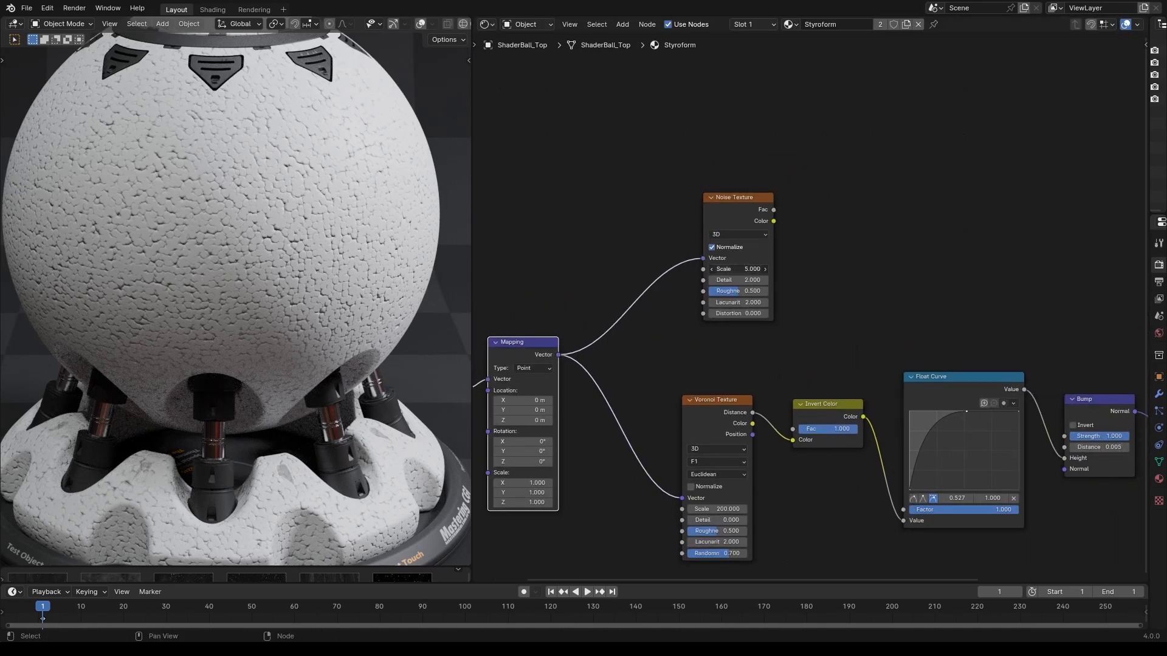
Set the Noise Texture scale to 50 and start editing its detail.
left_click(737, 269)
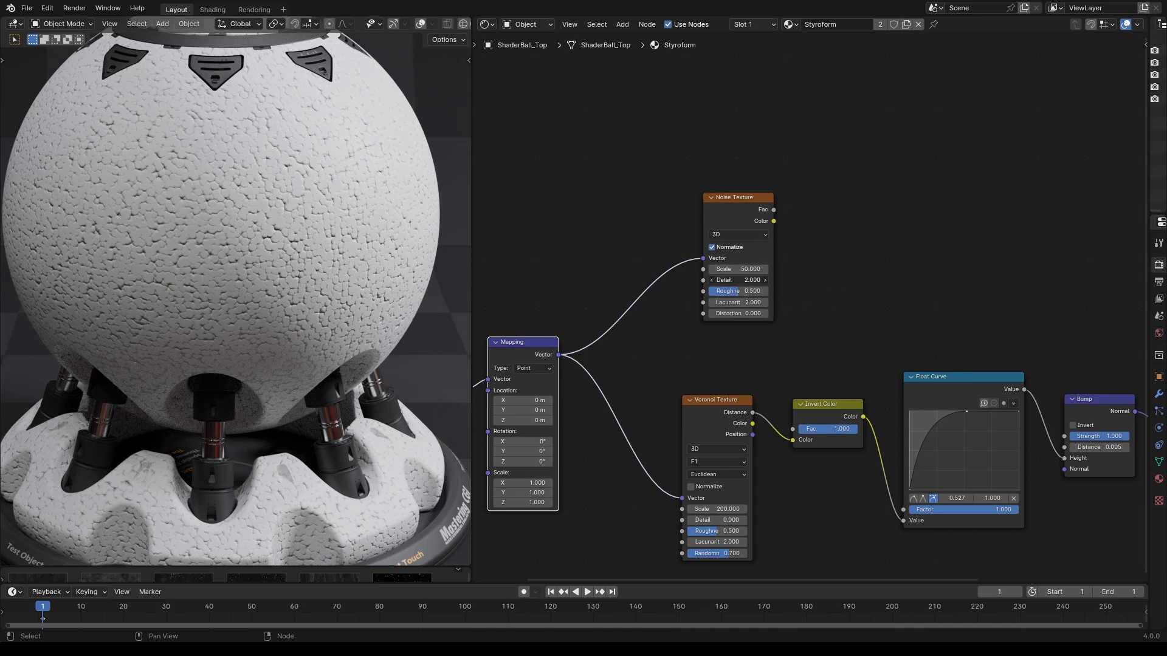
double_click(736, 312)
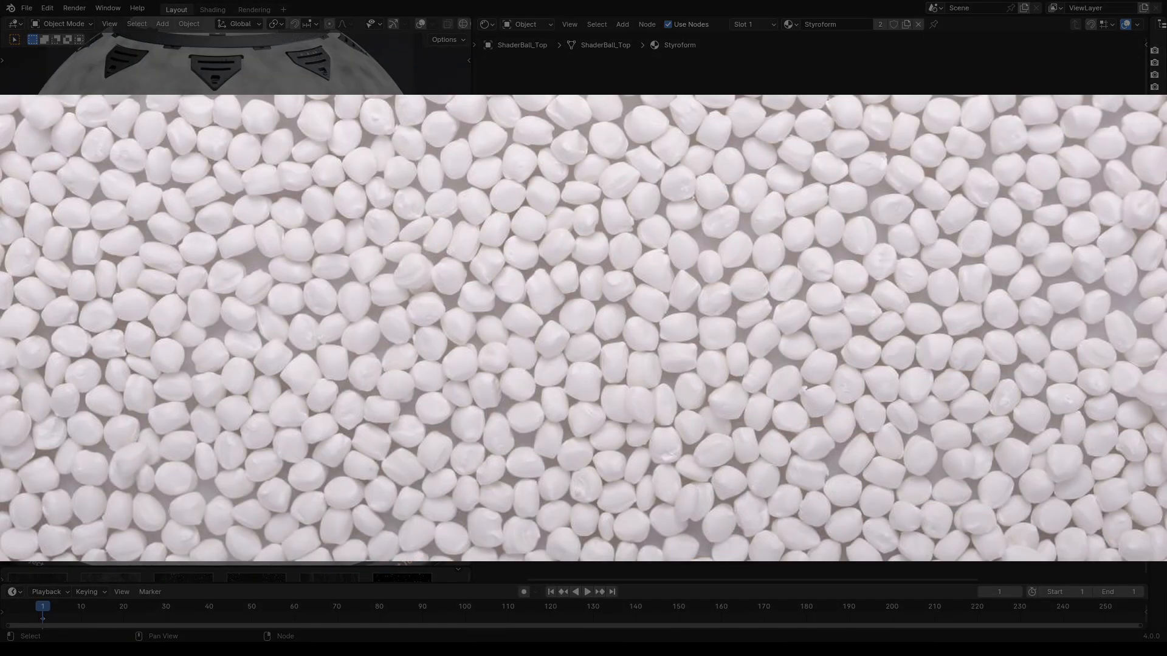
Give the noise detail 5 and distortion 0.2 and wire its Fac toward roughness.
key("g")
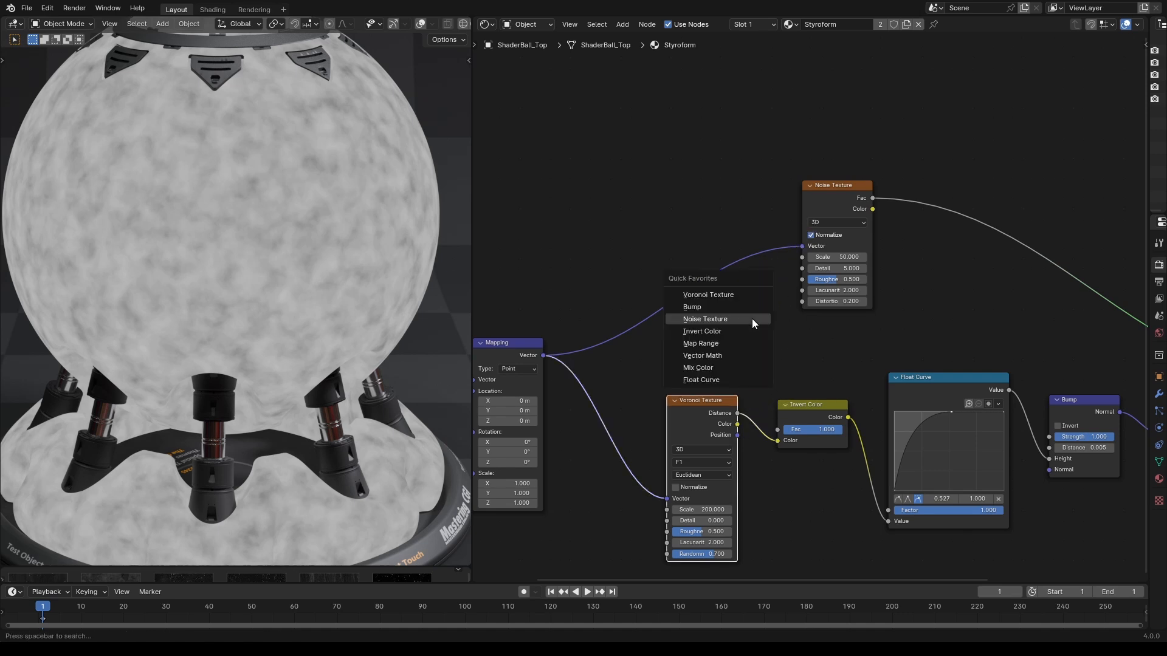
left_click(701, 355)
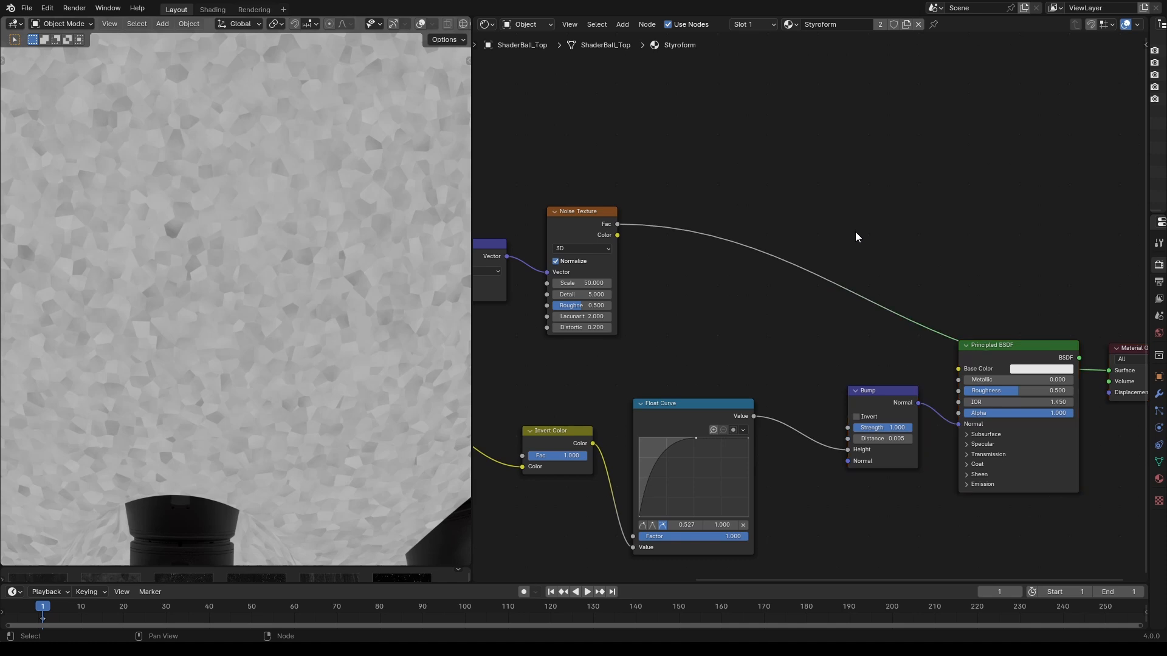
Add a Map Range on the noise-roughness link with To Min 0.4 and To Max 0.8.
key("Q")
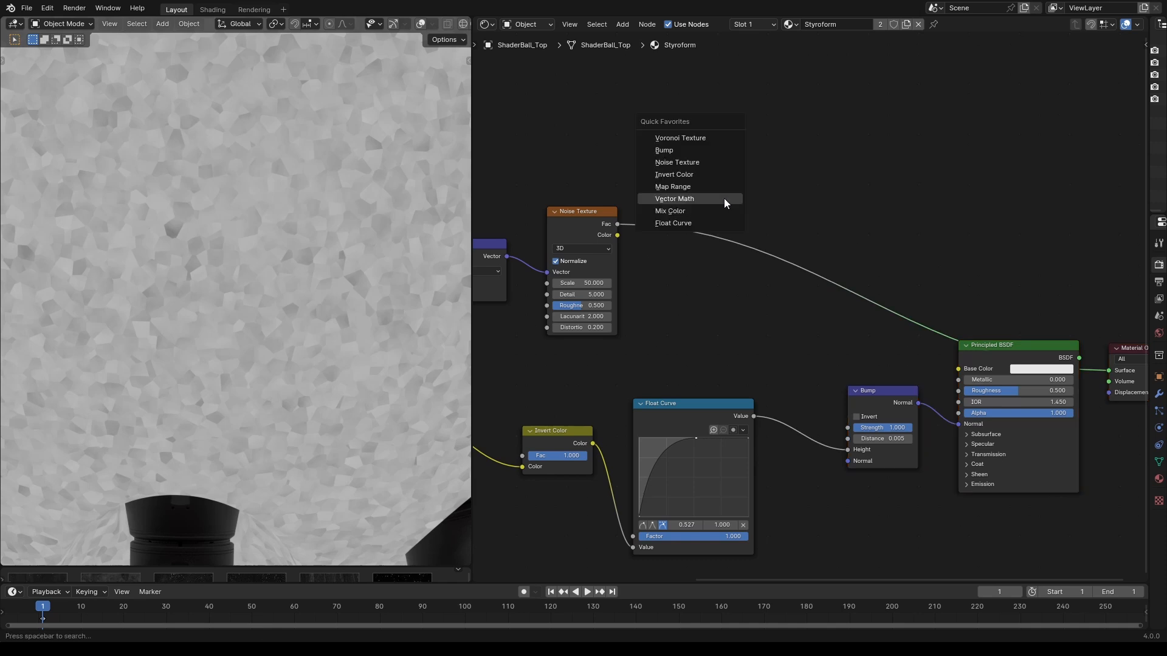
left_click(672, 186)
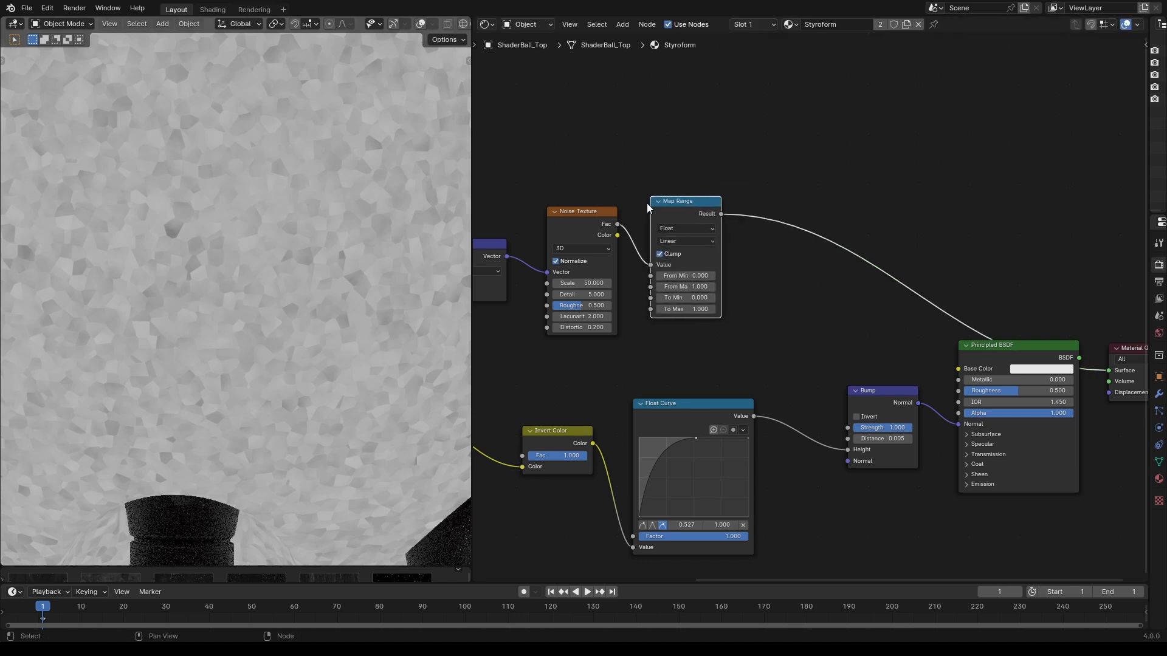
double_click(685, 296)
type("0.40")
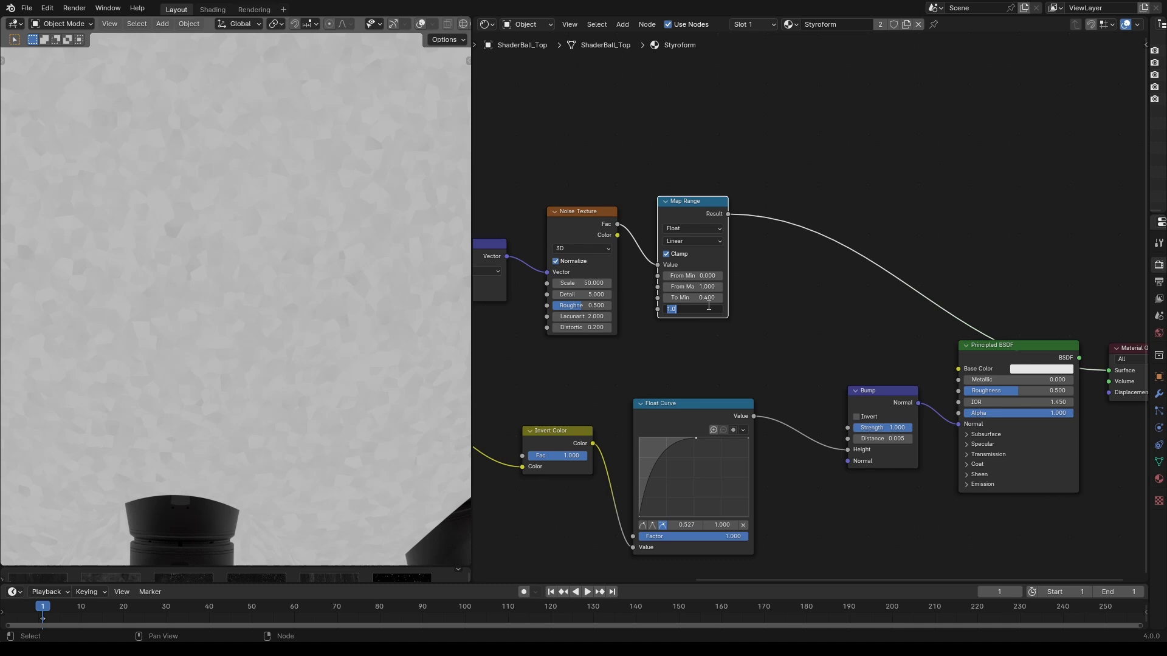
type("0.800")
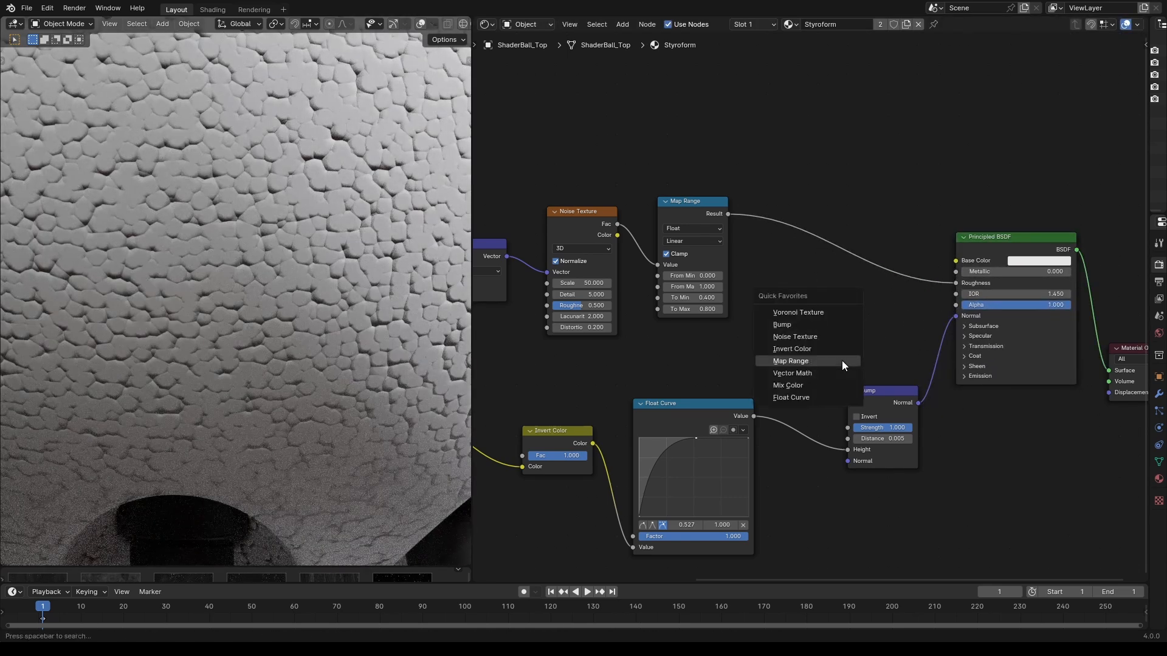
Add a Mix node before the Bump set to Subtract at factor 1.
left_click(787, 385)
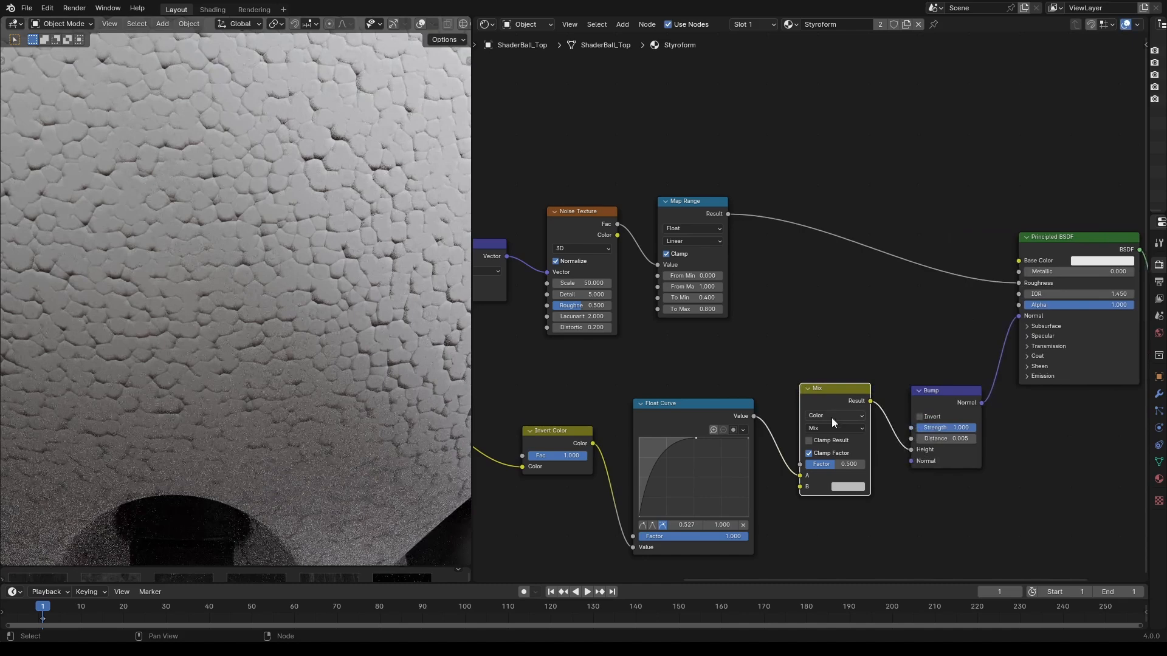
left_click(835, 416)
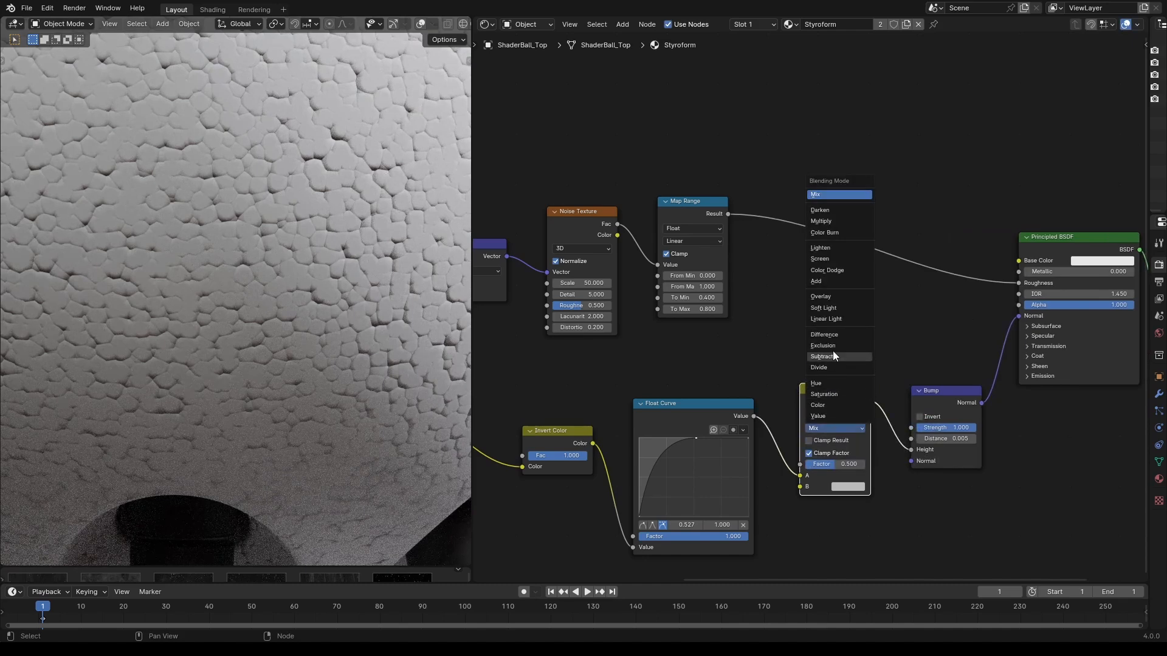
left_click(822, 356)
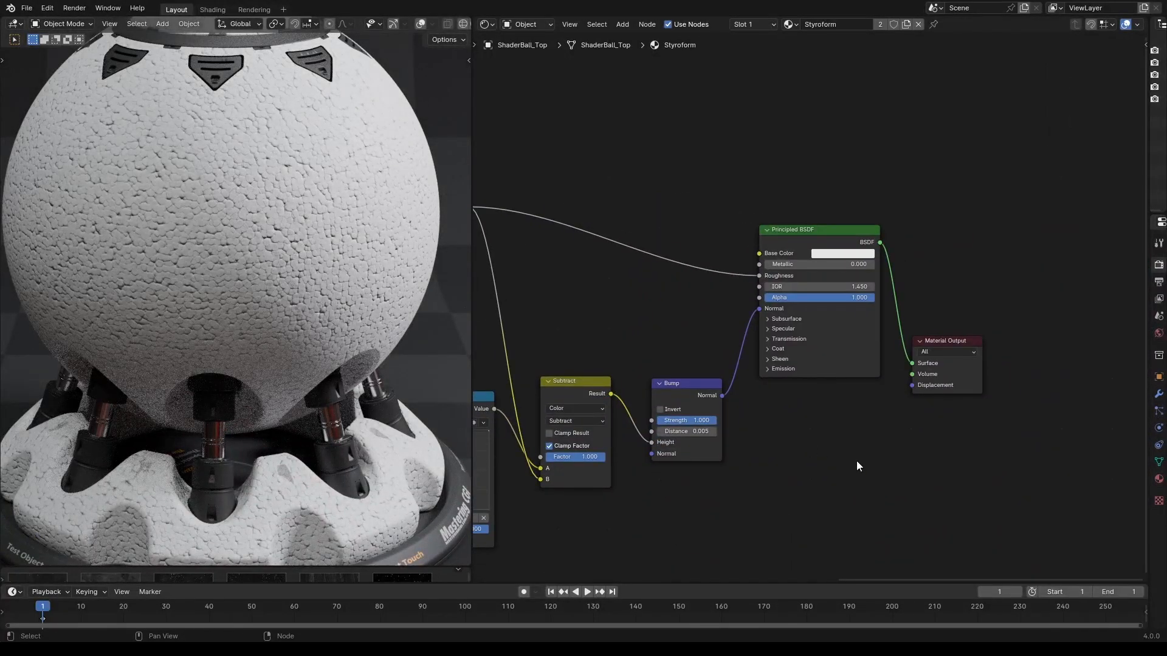
Add a Displacement node (scale 0.005) to the output and enable Displacement and Bump on the material.
type("di")
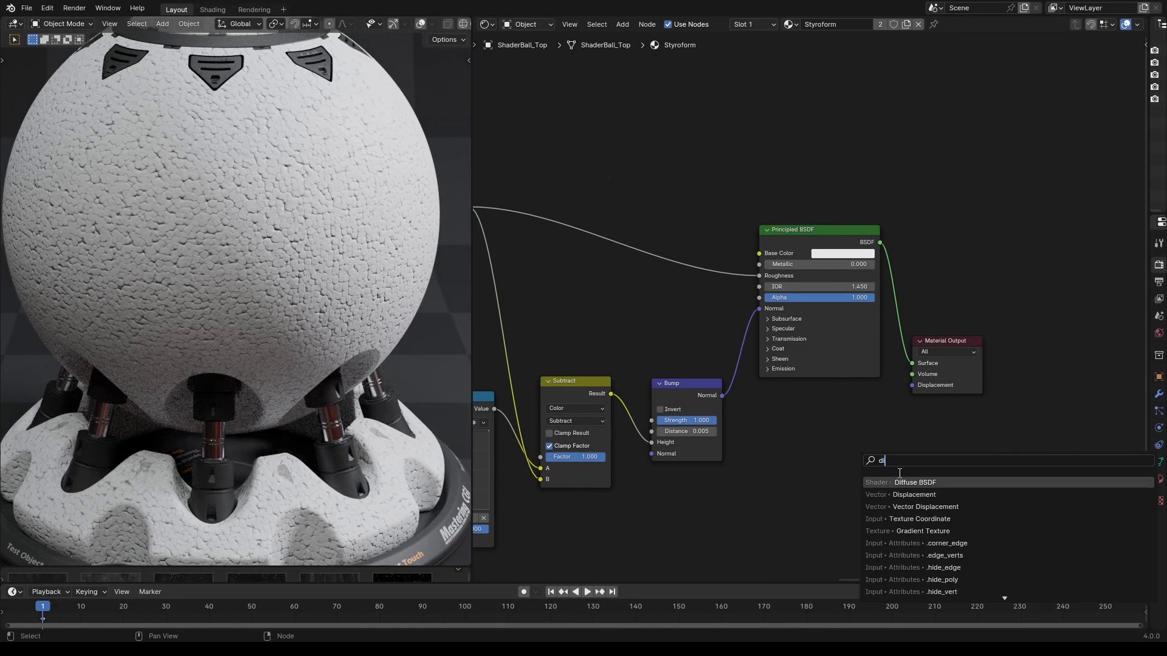
left_click(913, 495)
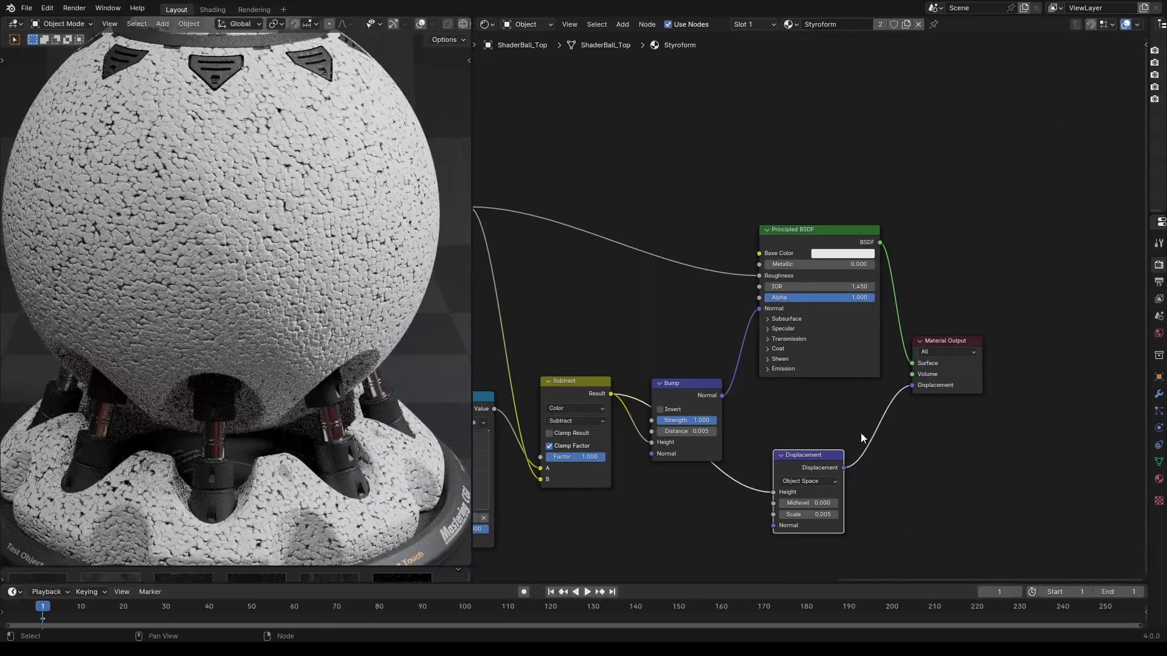
left_click(1075, 95)
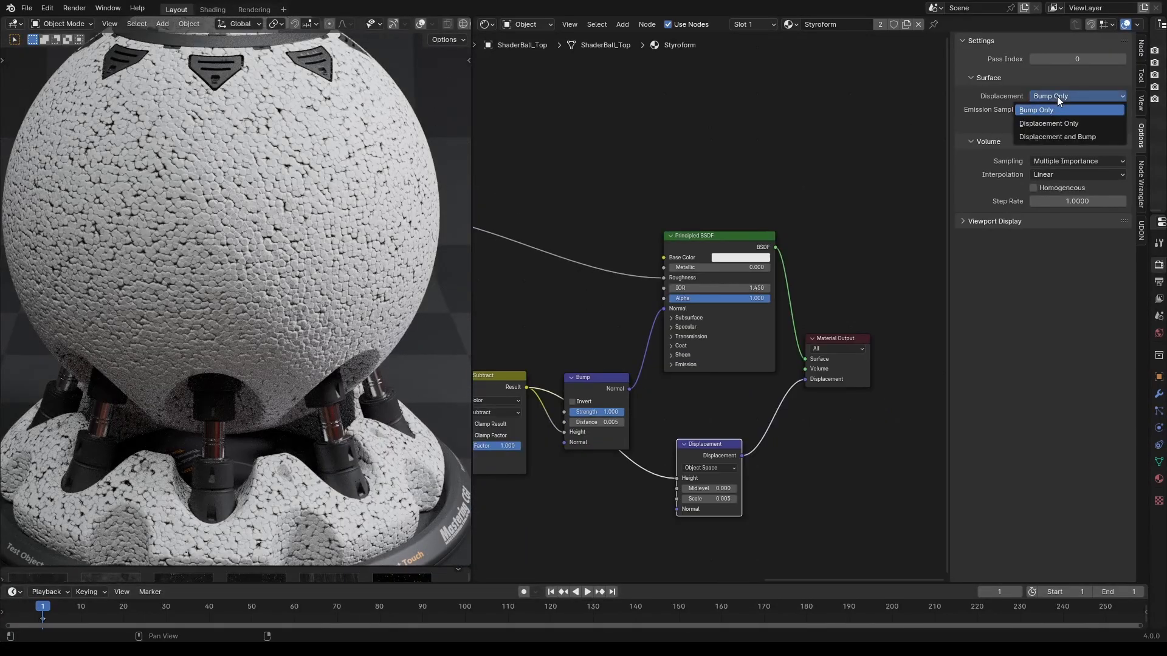
left_click(1058, 137)
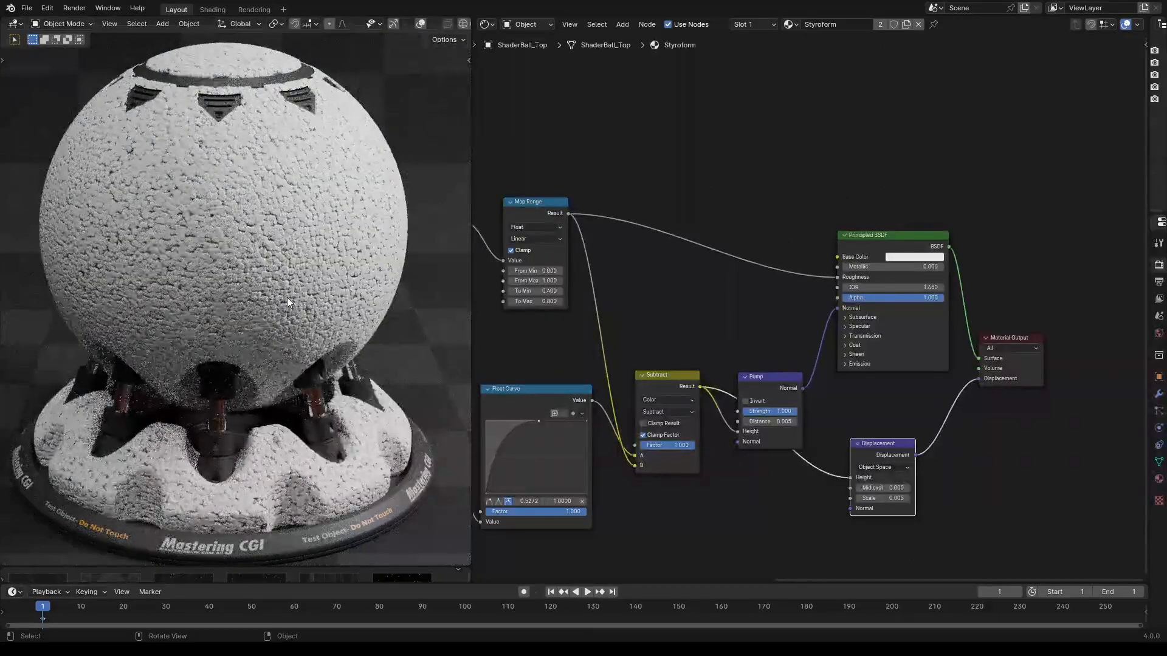
left_click(845, 317)
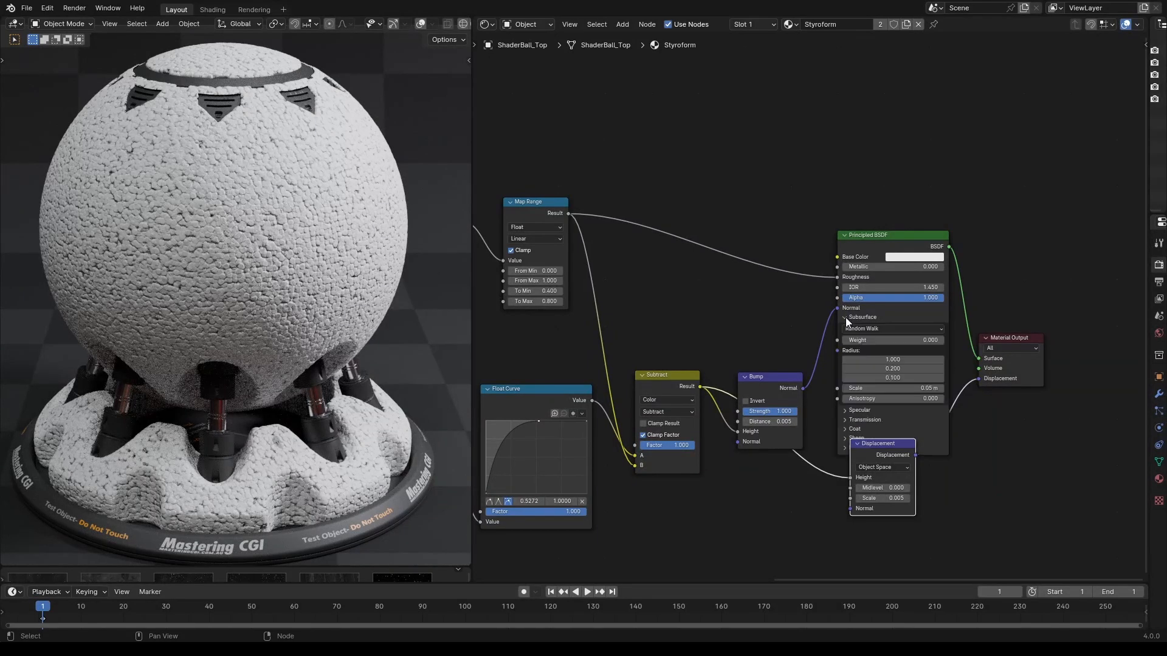